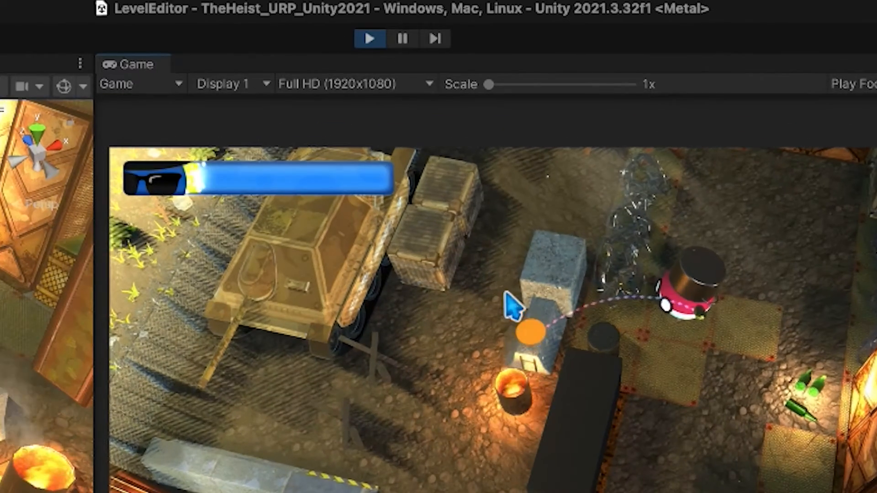
Step: Create a new C# script named PauseViaCode in the Tutorials scripts folder
left_click(402, 38)
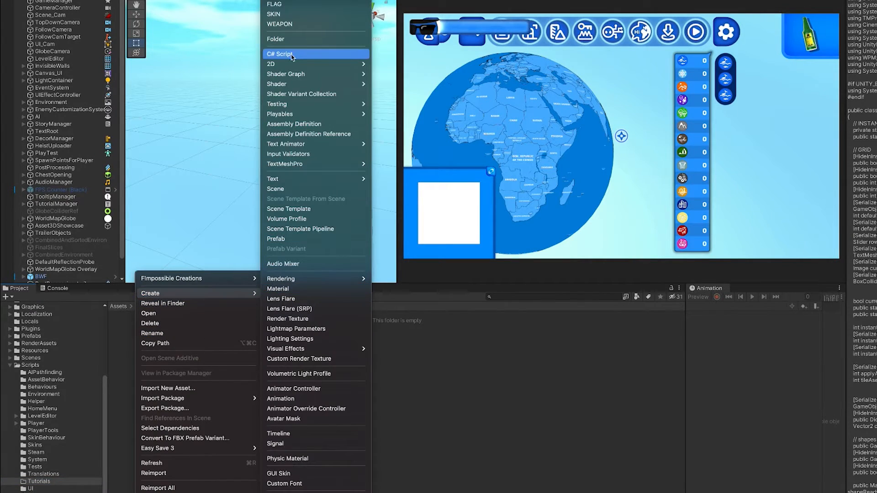
left_click(280, 54)
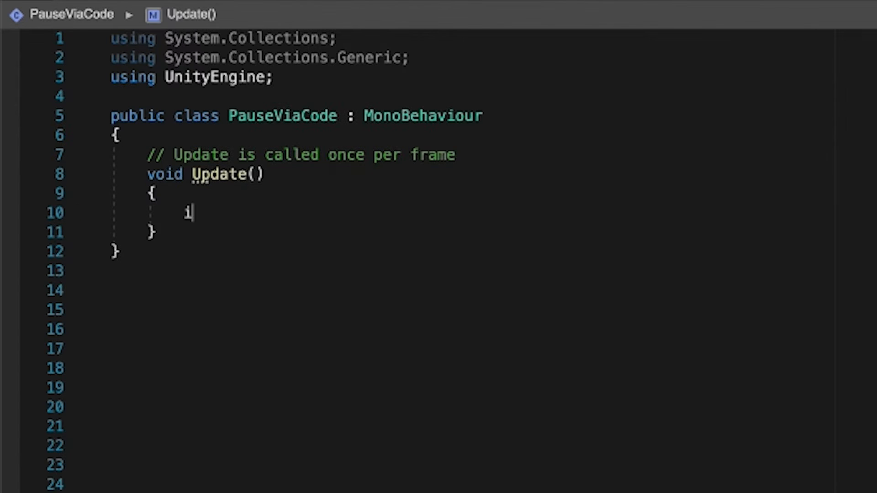
Step: Check !UnityEditor.EditorApplication.isPaused and inside it test Input.GetKeyDown(KeyCode.B)
type("f()")
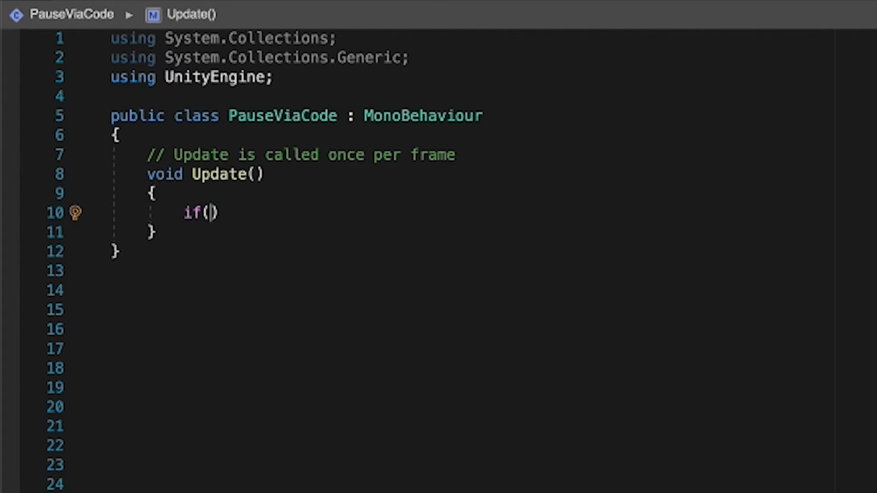
type("Unityeditor.EditorApplication.isPaused")
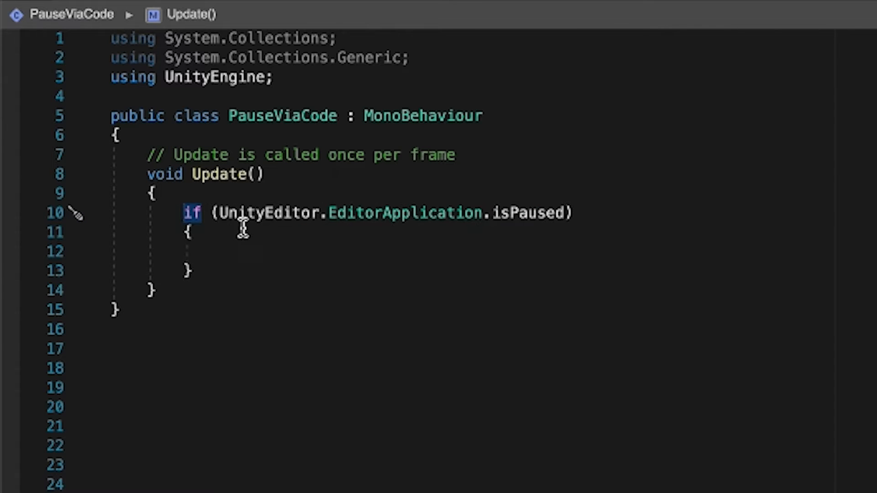
type("!")
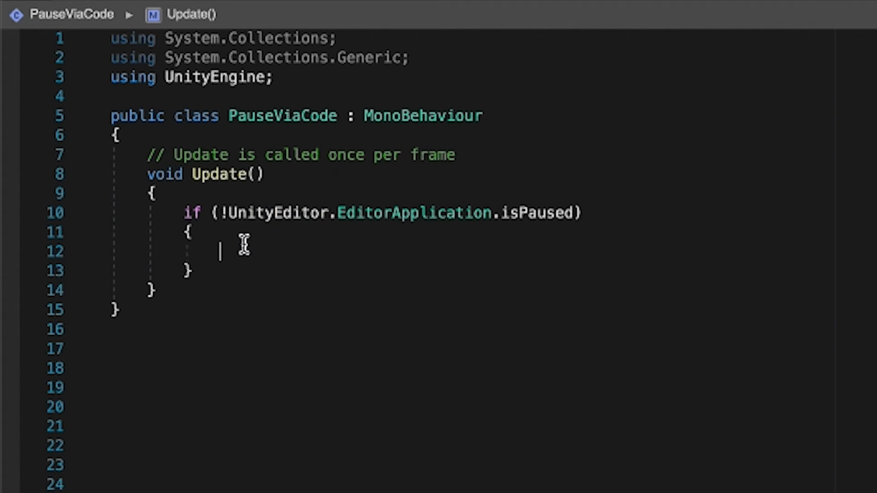
type("if")
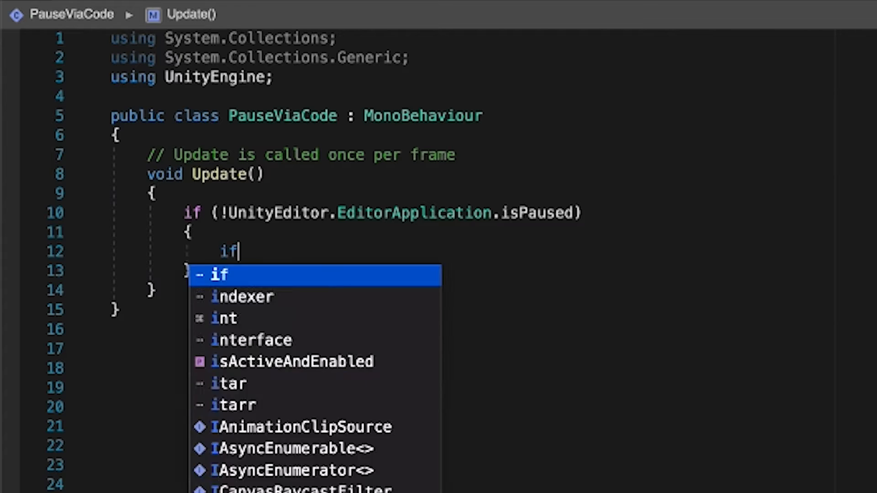
type("(Input.getKeyDown(")
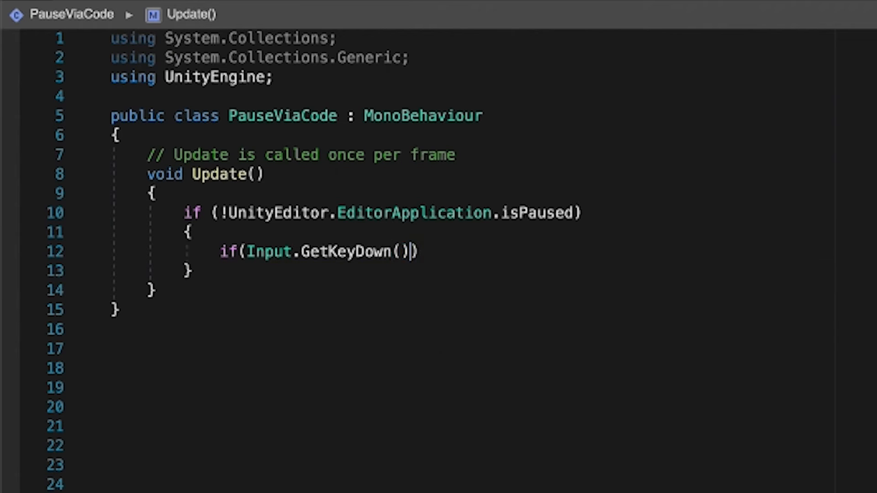
type("KeyCode.b")
type("{ ")
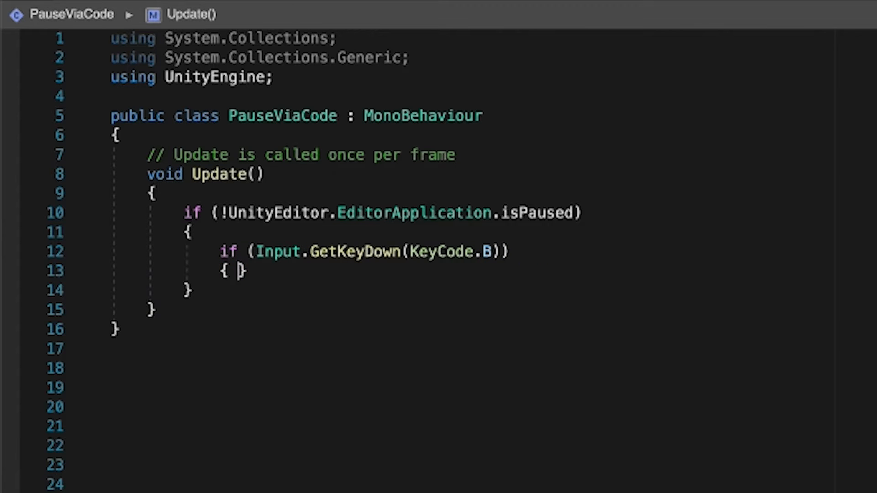
Step: Call Debug.Break() on the B press and add an else branch with Debug.Log("")
type("Debug")
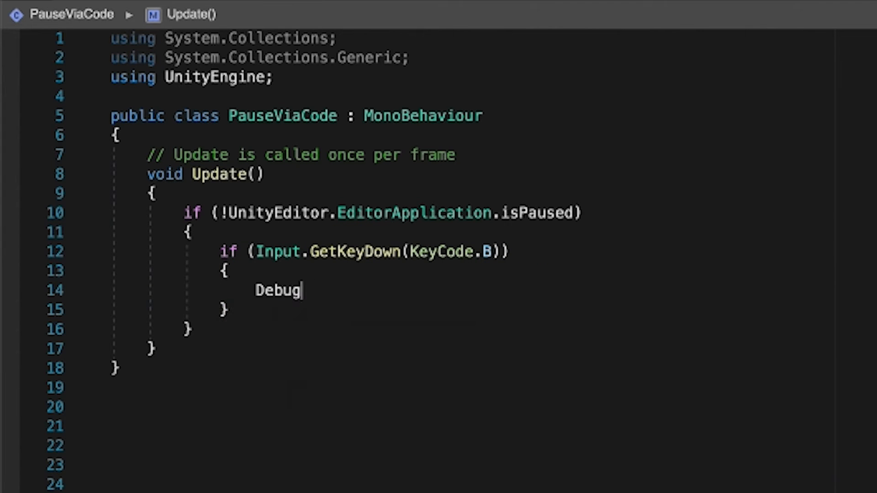
type(".Break();")
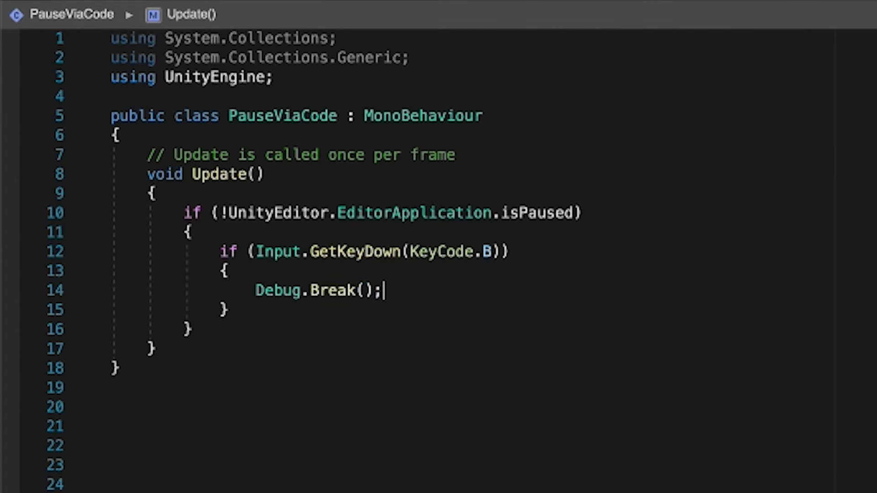
type("else")
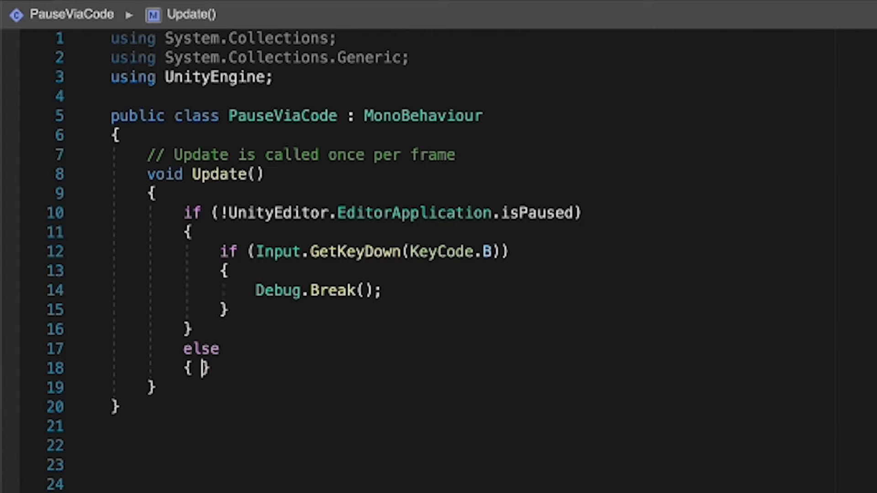
type("Debug.Log(\"\")")
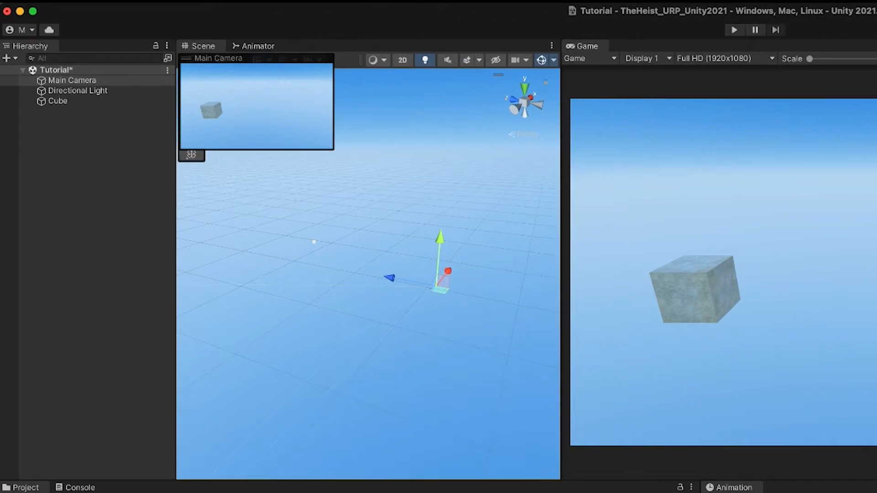
Step: Select the Cube and add the Pause Via Code component to it
left_click(58, 100)
type("paus")
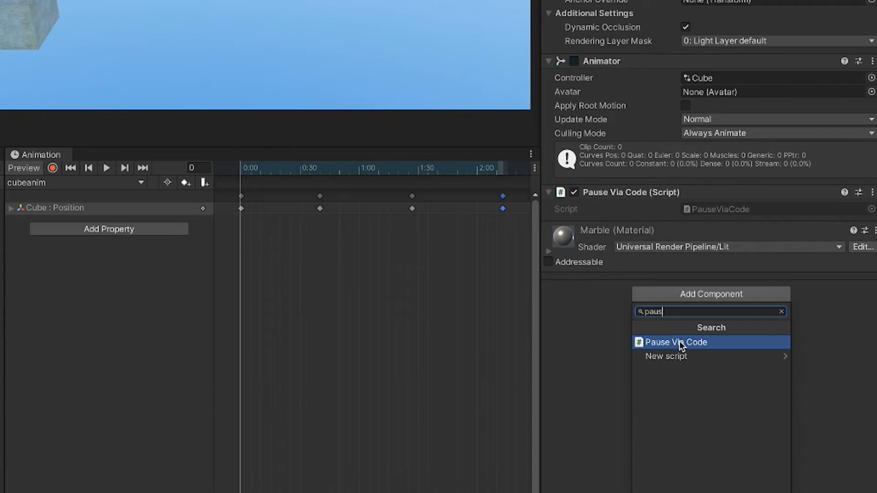
left_click(676, 341)
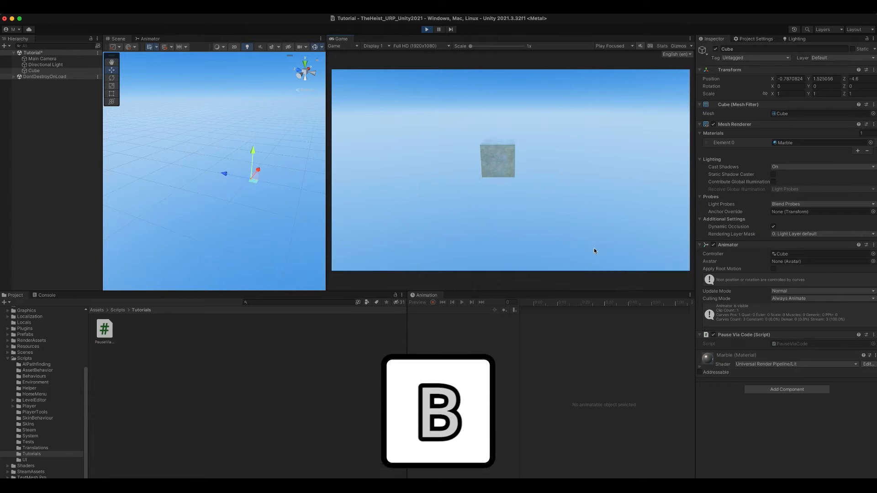
Step: Focus the running Game view so the B key can pause the moving cube
left_click(438, 29)
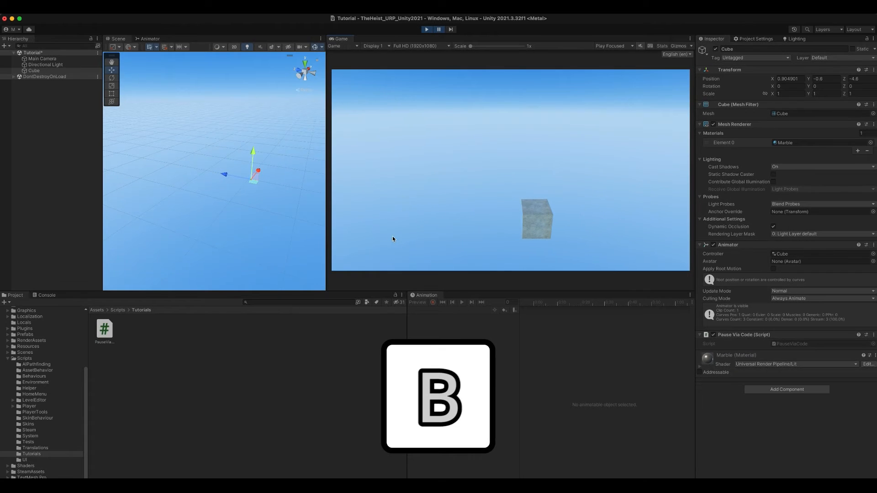
mouse_move(450, 186)
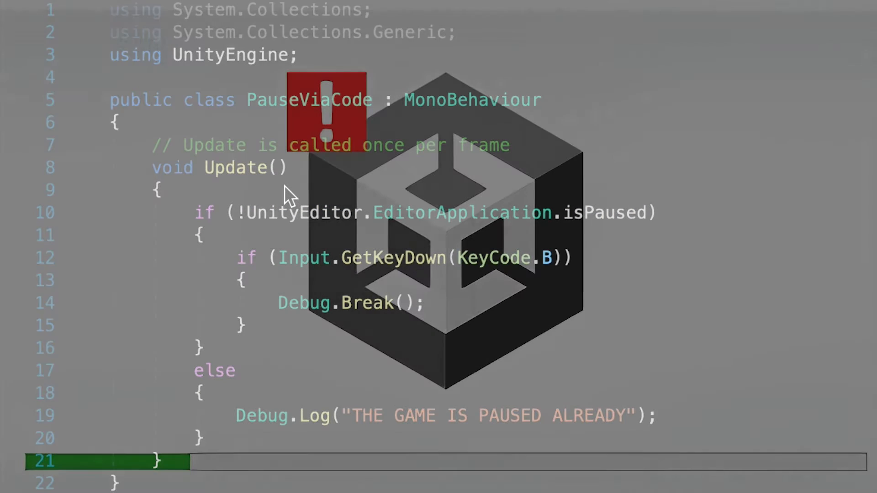
Step: Wrap the pause logic between #if UNITY_EDITOR and #endif
type("#if u")
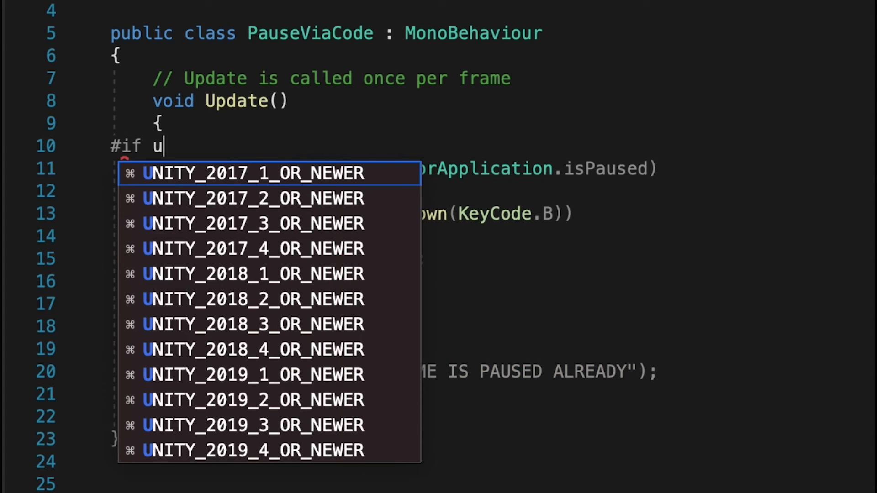
type("nityedi")
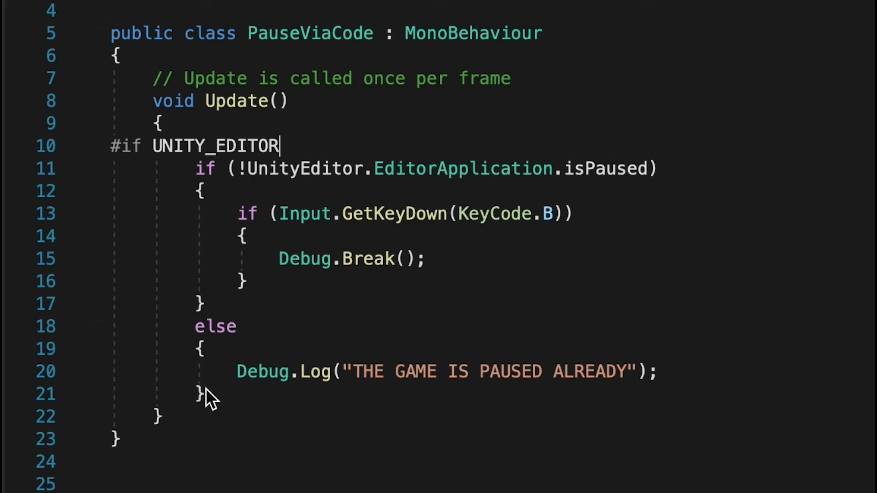
type("#")
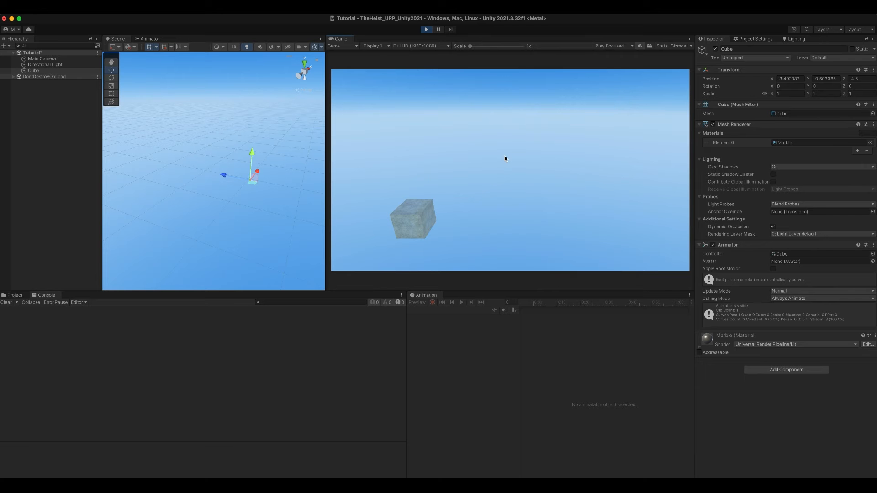
Step: Pause the running Tutorial scene with the editor pause shortcut
key("cmd+shift+p")
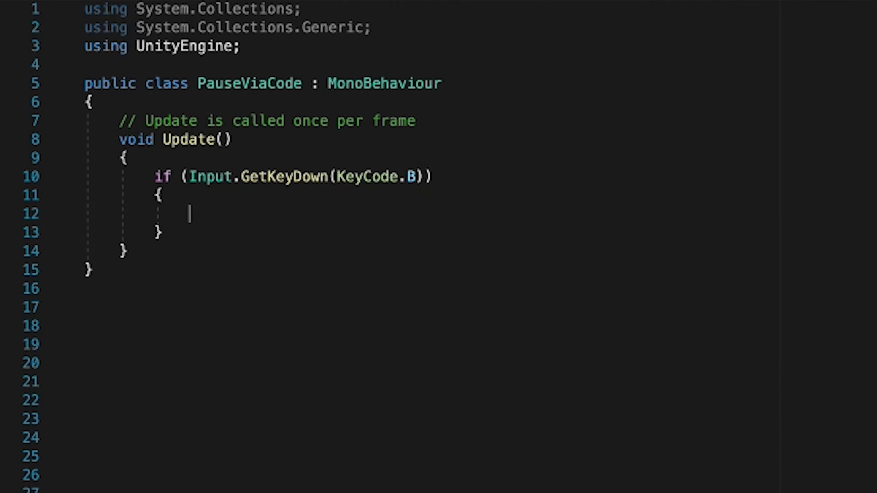
Step: Set Time.timeScale = 0 inside the B-key check and begin an else branch
type("Time.timeScale = 0;")
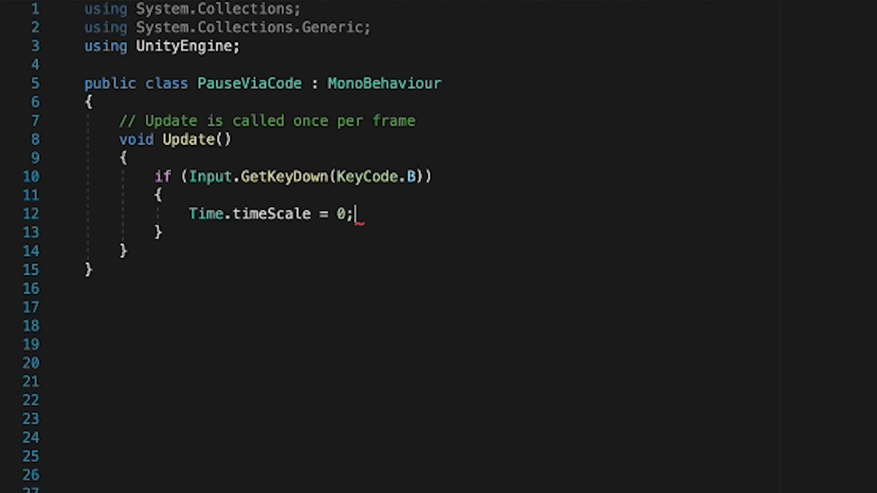
type("els")
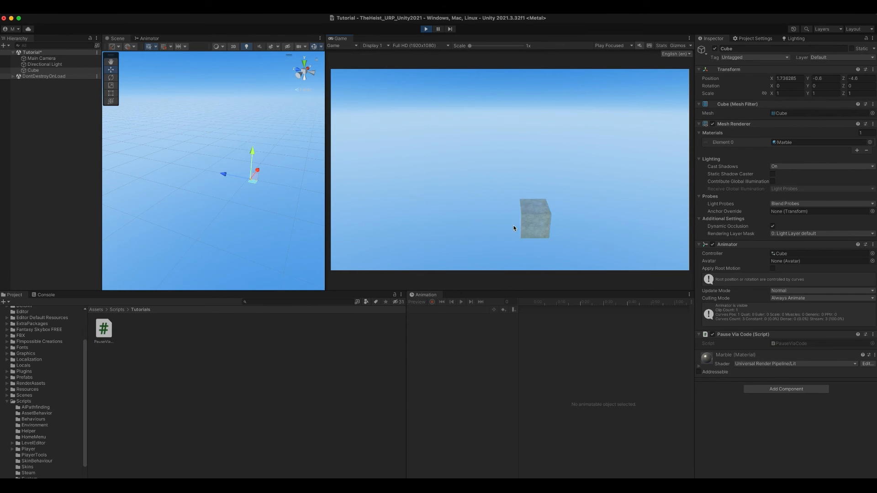
Step: Press B in Play mode to freeze the animated cube via time scale 0
key("b")
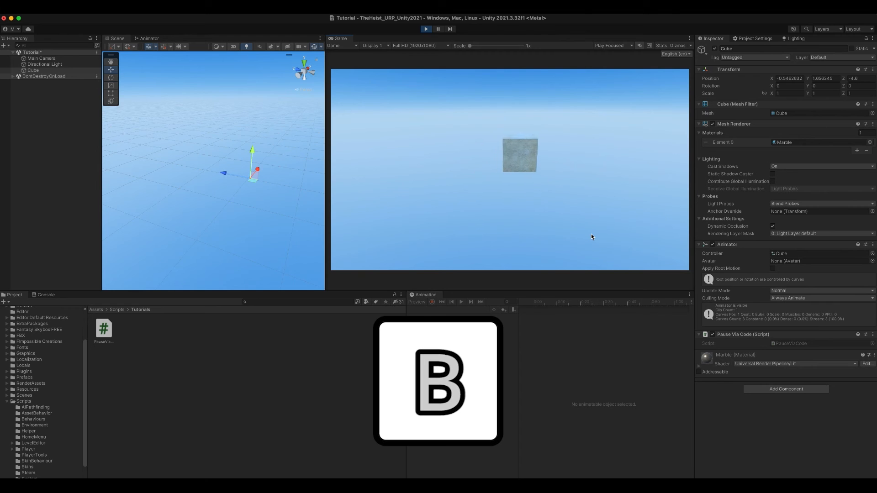